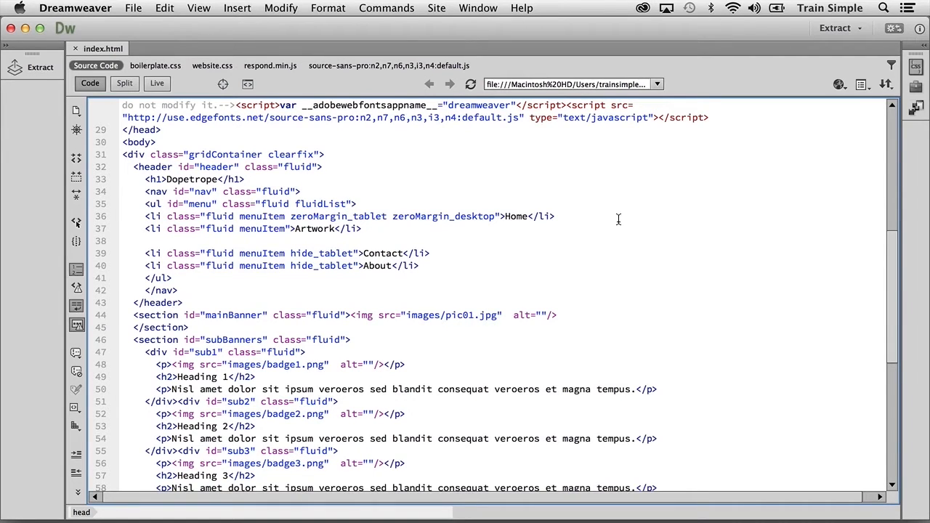
pyautogui.moveTo(556, 205)
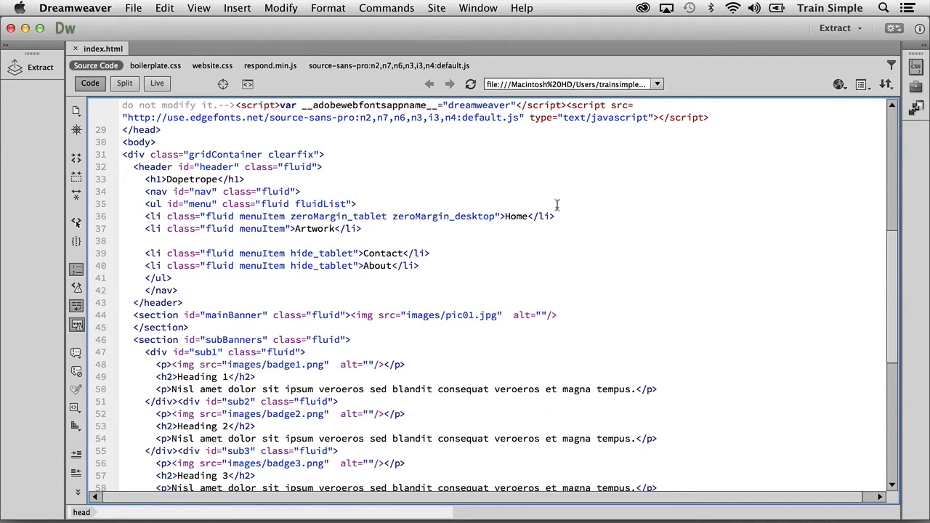
pyautogui.moveTo(102, 36)
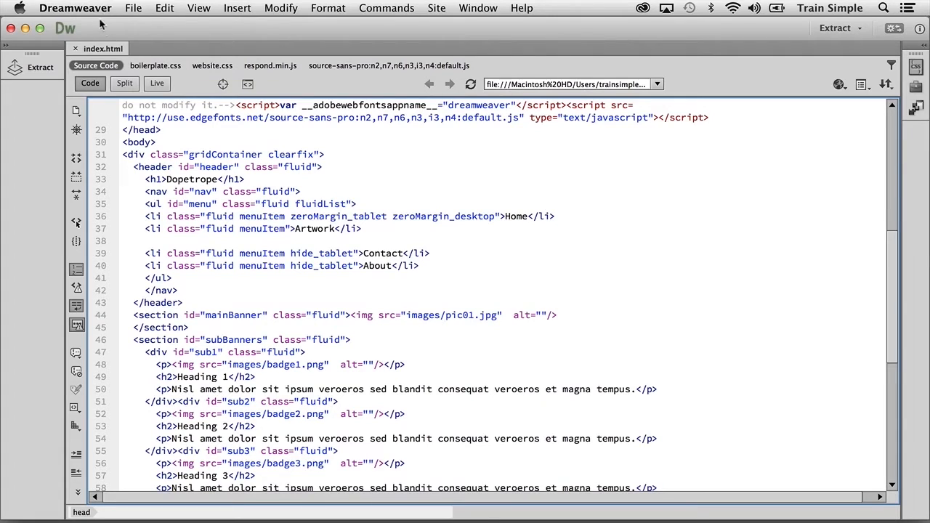
# - Pull down the Dreamweaver application menu from the menu bar
pyautogui.click(74, 8)
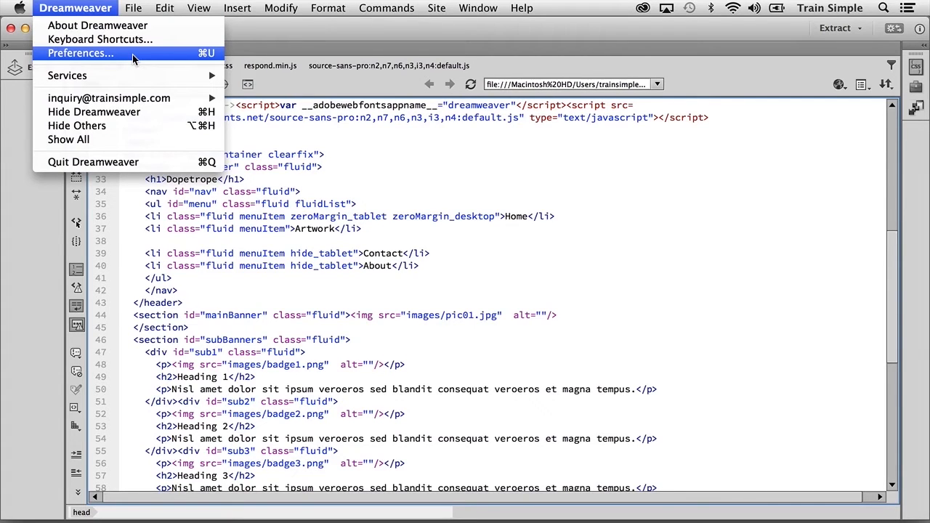
# - Show the Code Coloring category of the Preferences dialog
pyautogui.click(82, 52)
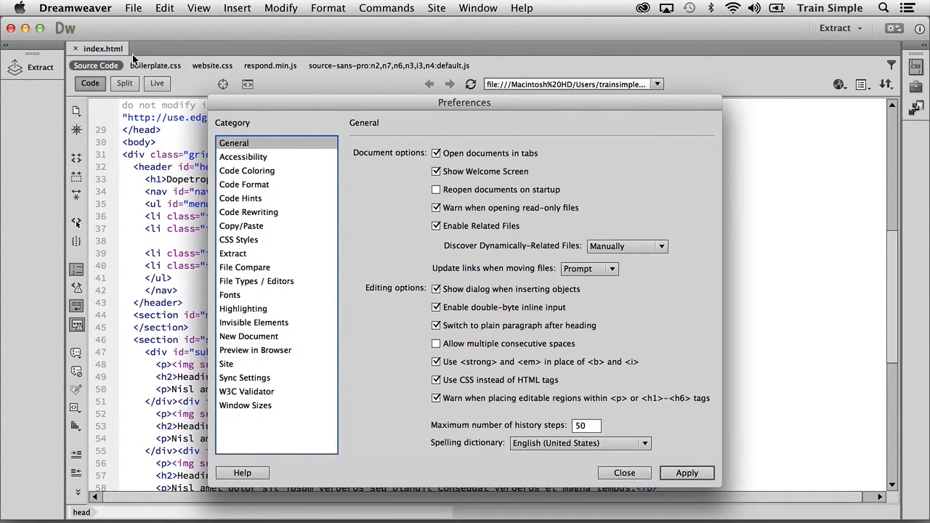
pyautogui.moveTo(308, 106)
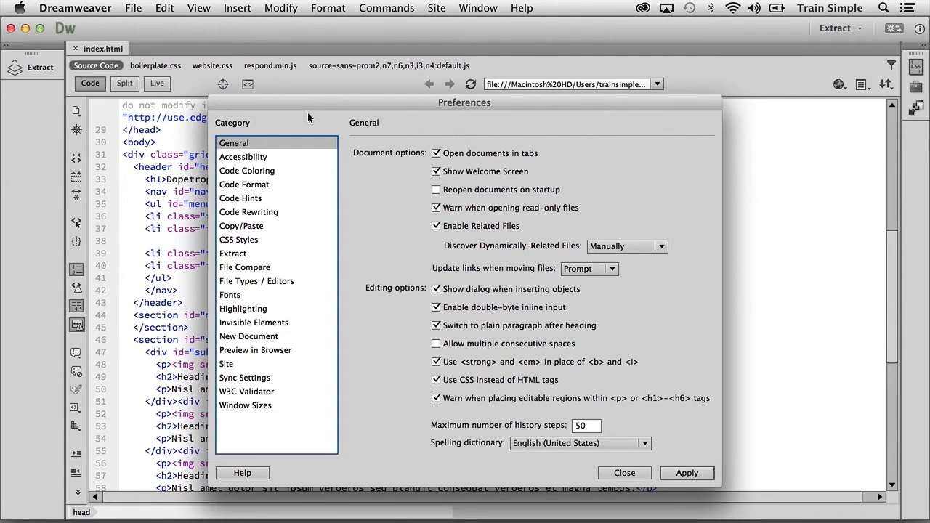
pyautogui.moveTo(271, 170)
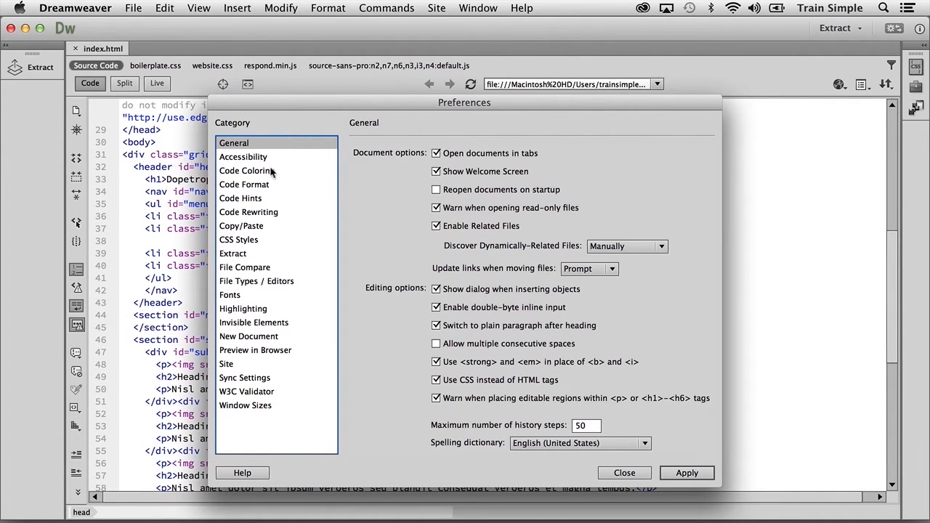
pyautogui.click(247, 170)
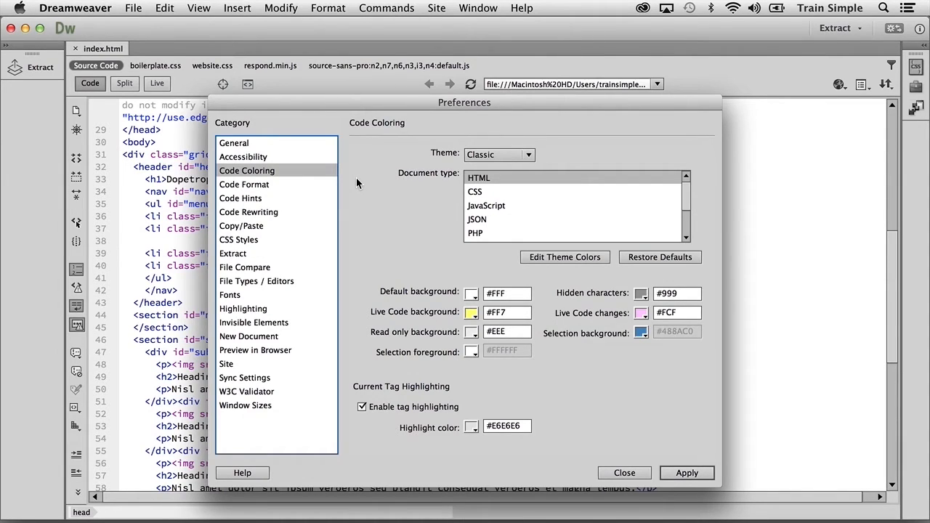
pyautogui.moveTo(361, 186)
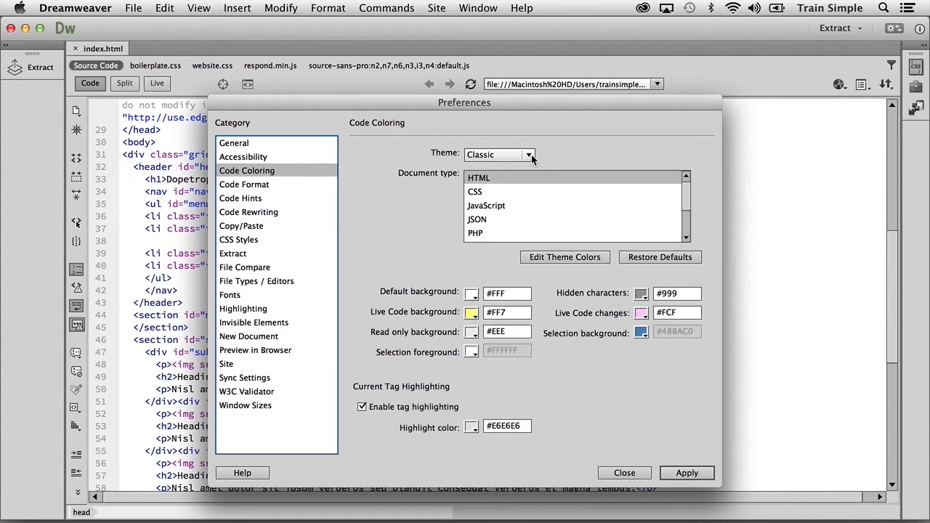
# - Apply the Raven theme and move Preferences aside to see the darkened code
pyautogui.click(500, 154)
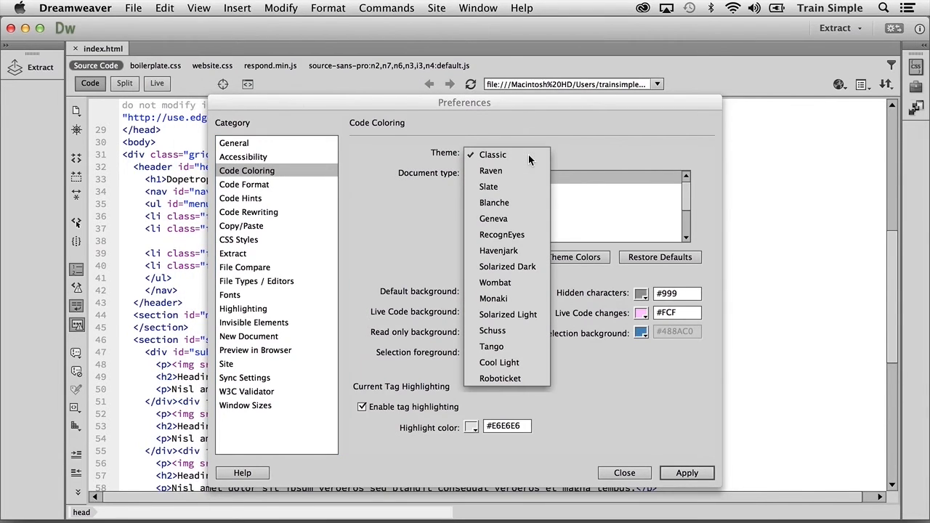
pyautogui.moveTo(491, 170)
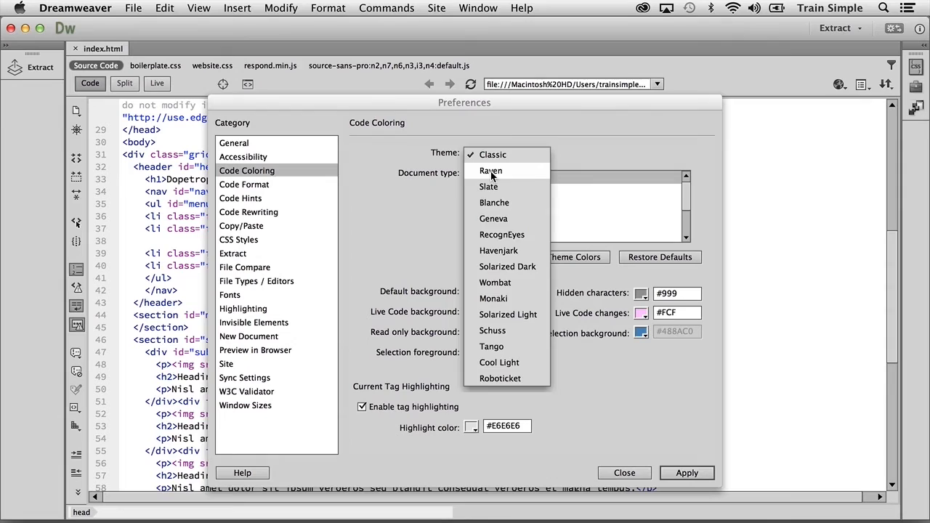
pyautogui.click(491, 170)
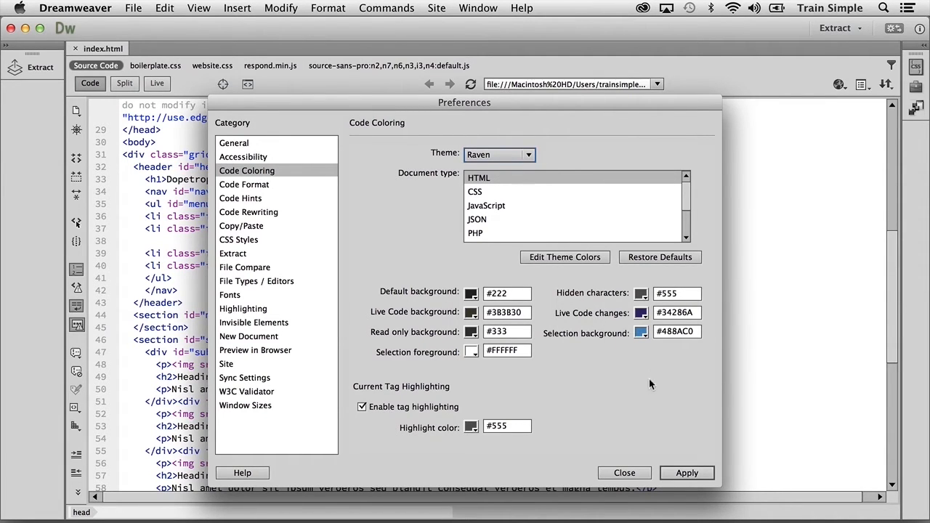
pyautogui.click(687, 472)
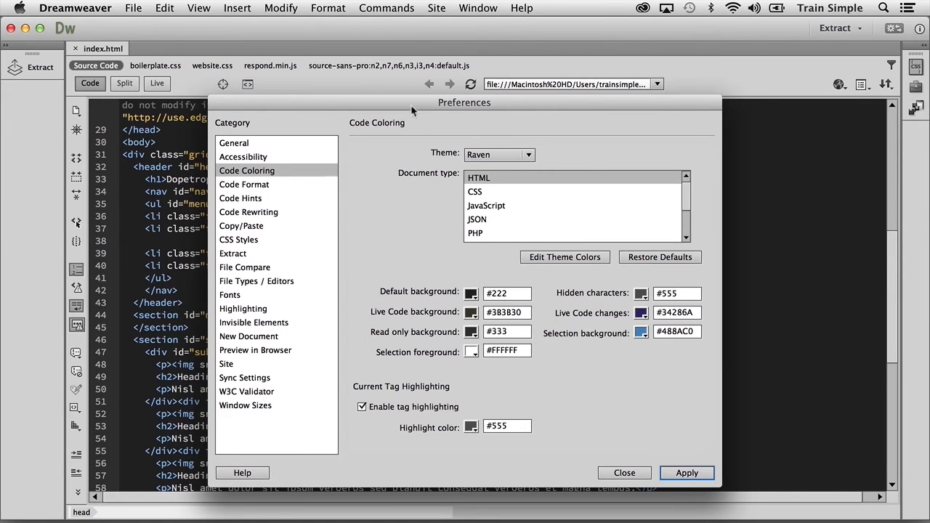
pyautogui.moveTo(465, 102); pyautogui.dragTo(576, 93)
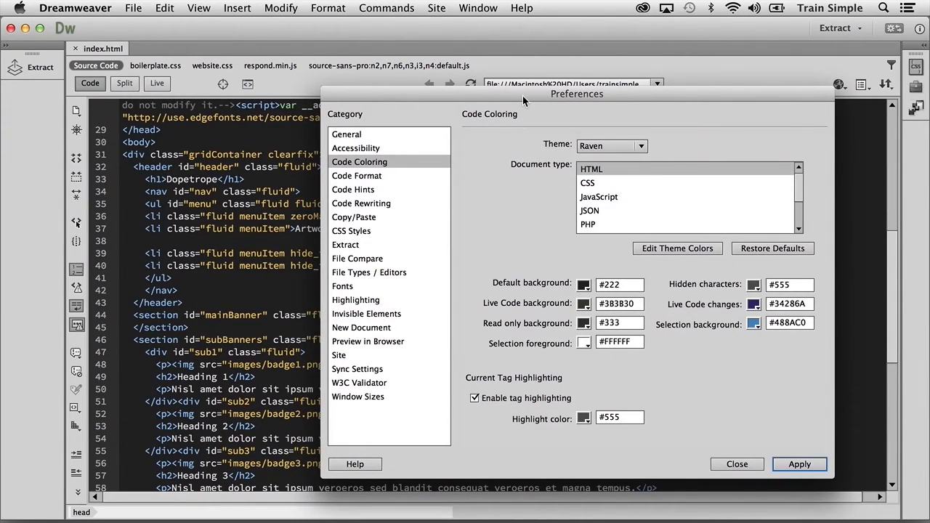
pyautogui.moveTo(584, 285)
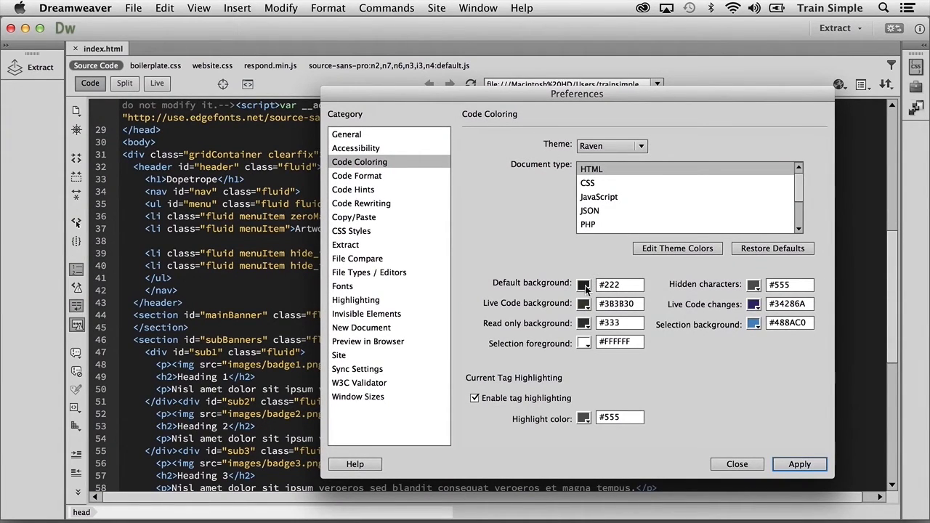
# - Change the Raven default background from #222 to lighter gray #868484
pyautogui.click(583, 285)
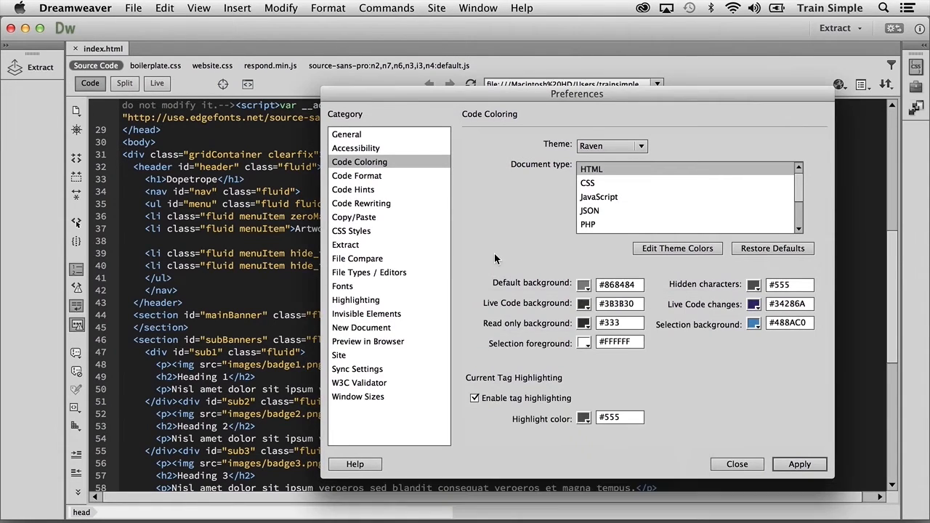
pyautogui.click(799, 464)
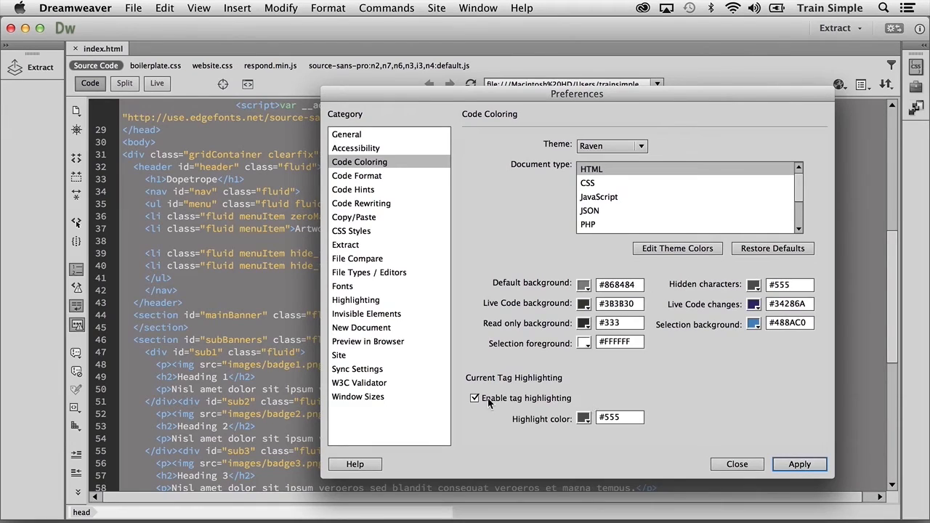
pyautogui.moveTo(495, 407)
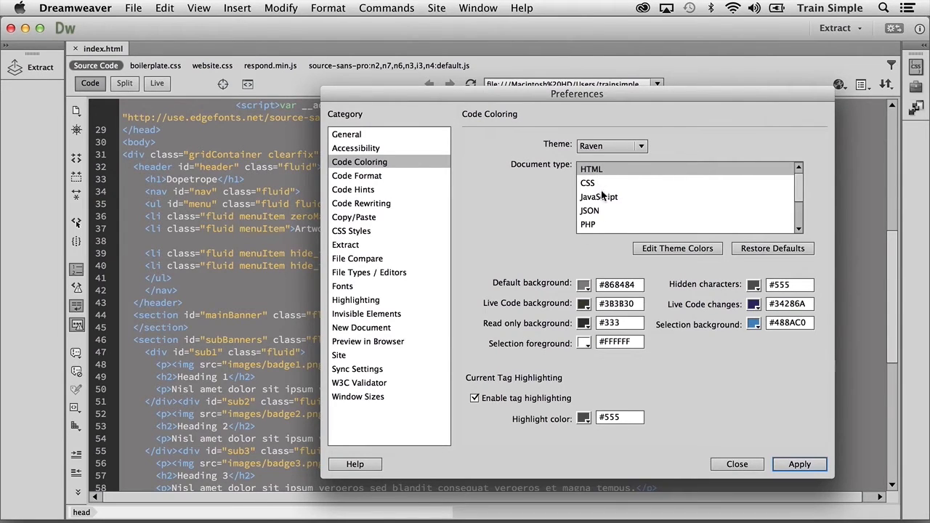
pyautogui.moveTo(602, 177)
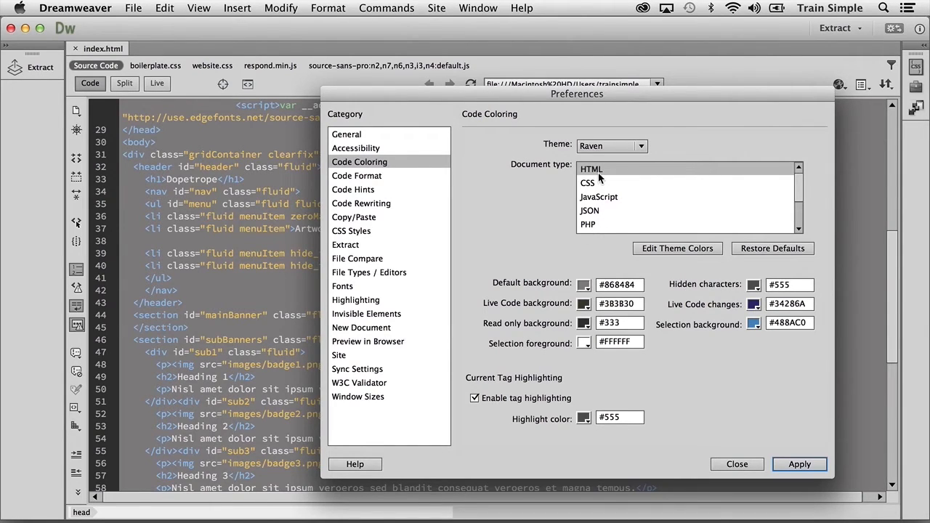
pyautogui.moveTo(654, 247)
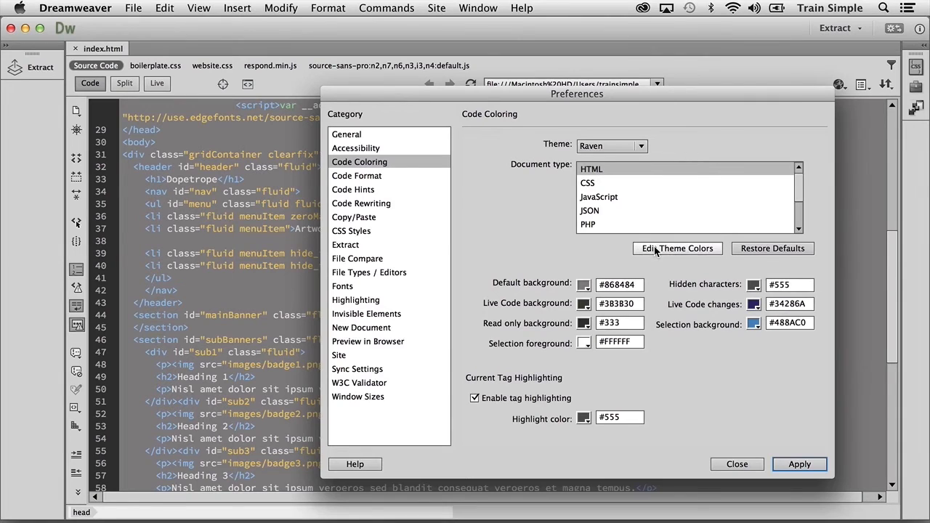
# - In Edit Theme Colors, recolor HTML Attribute Name text red #D82528, then select HTML Form Tags
pyautogui.click(677, 249)
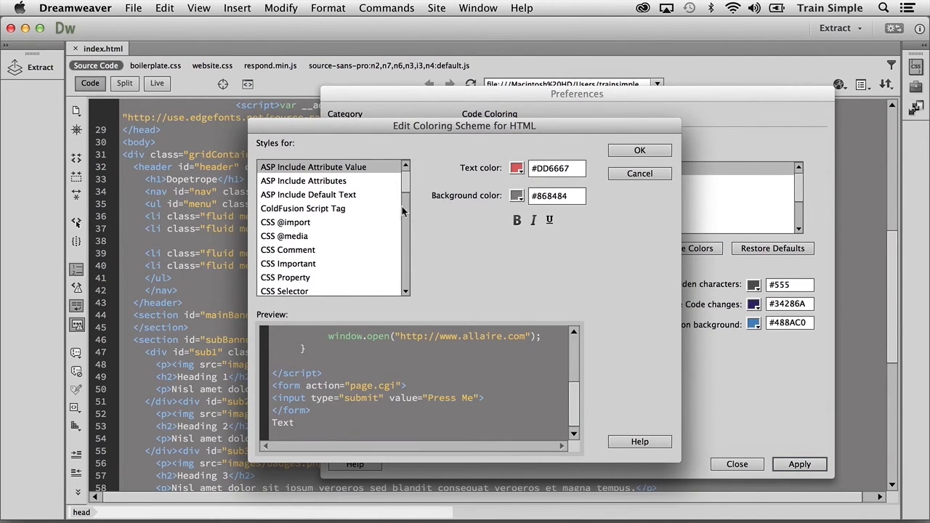
pyautogui.moveTo(371, 284)
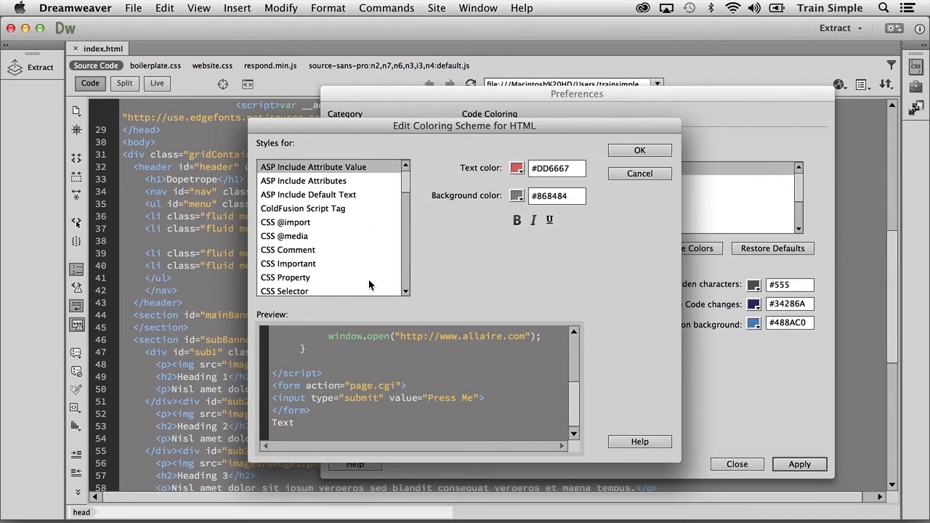
pyautogui.scroll(-3)
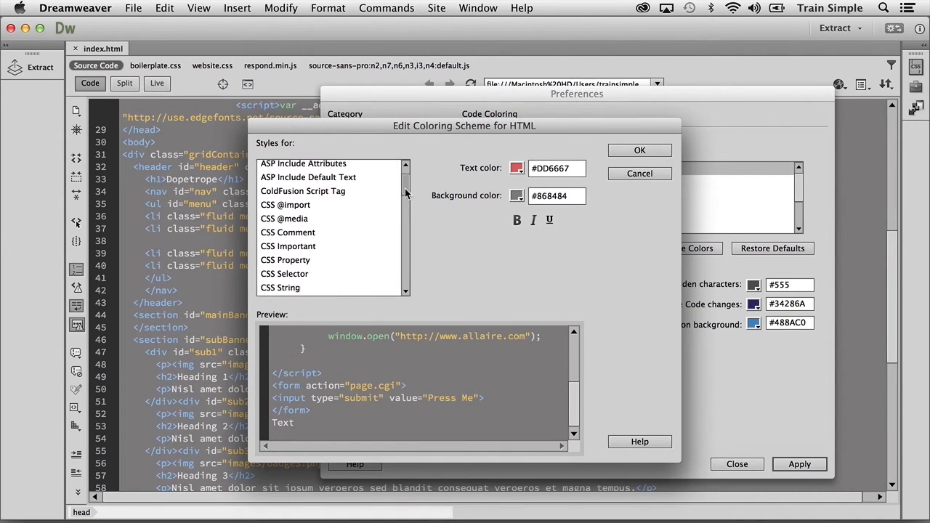
pyautogui.scroll(-3)
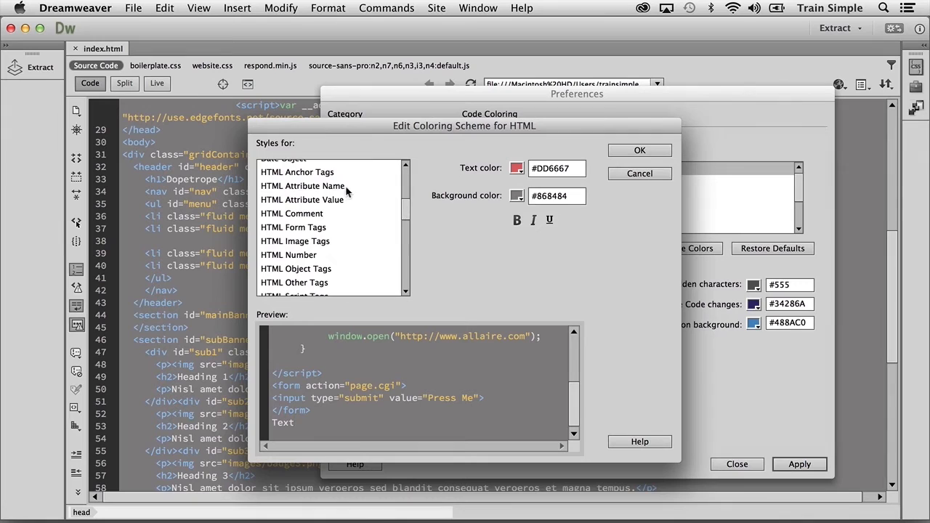
pyautogui.click(303, 186)
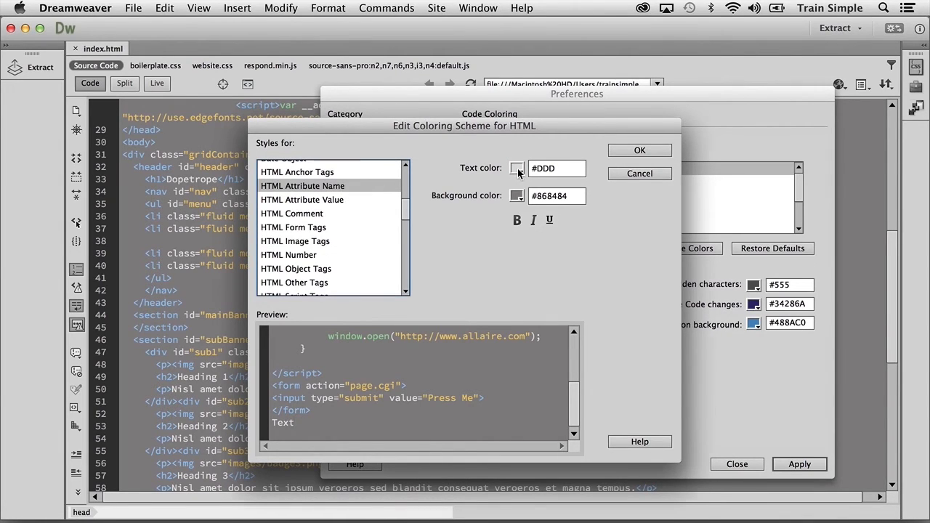
pyautogui.click(518, 168)
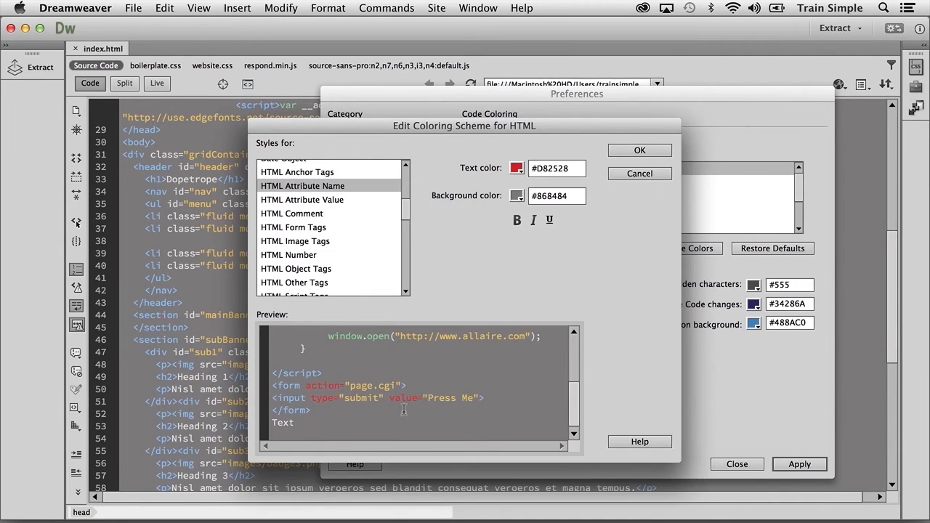
pyautogui.moveTo(404, 385)
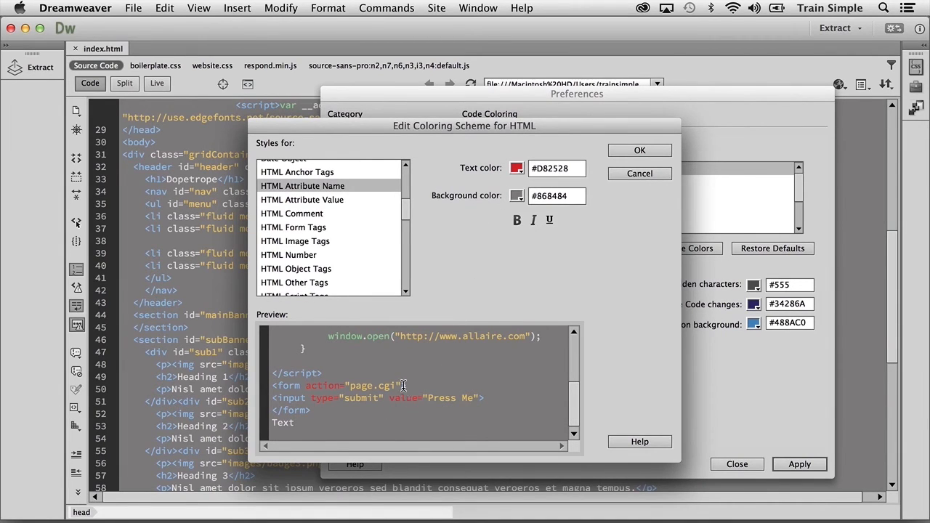
pyautogui.moveTo(515, 206)
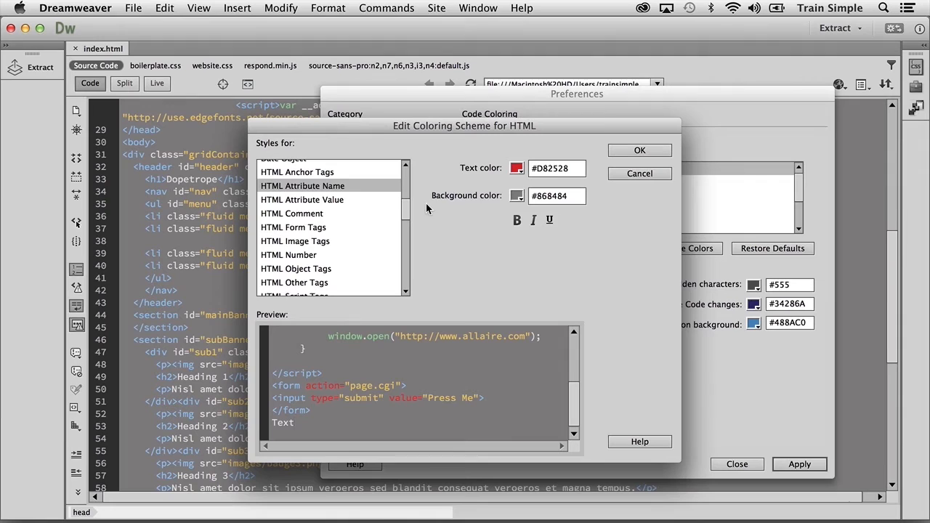
pyautogui.click(294, 227)
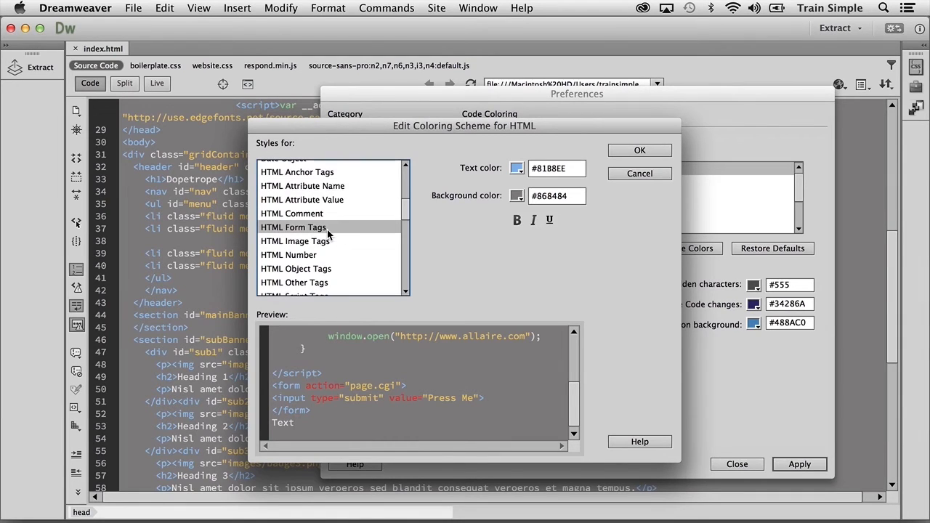
# - Set HTML Form Tags text to dark blue #193D60 and toggle its italic and bold styling
pyautogui.click(518, 168)
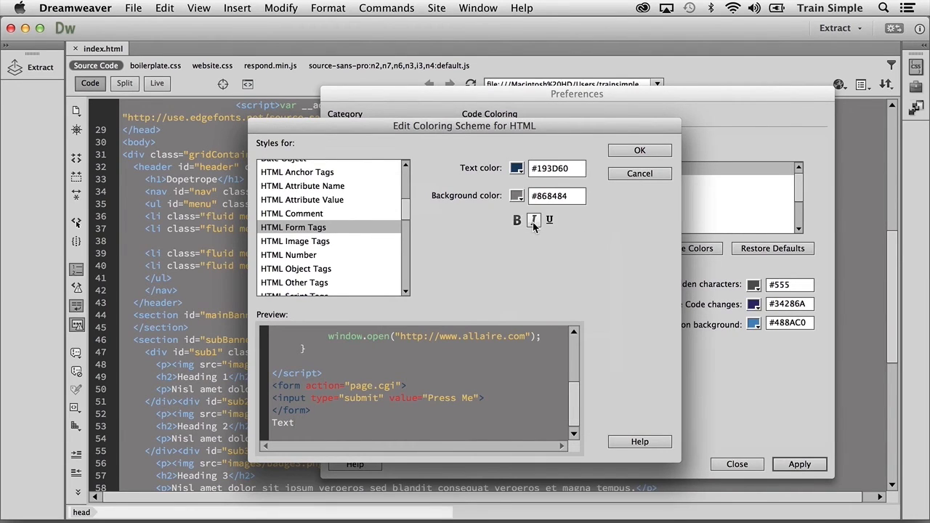
pyautogui.click(516, 219)
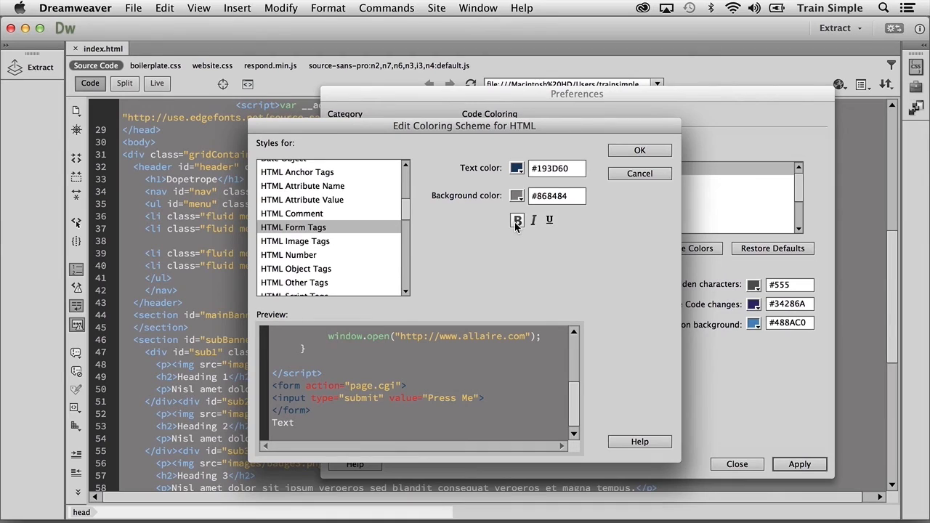
pyautogui.click(518, 221)
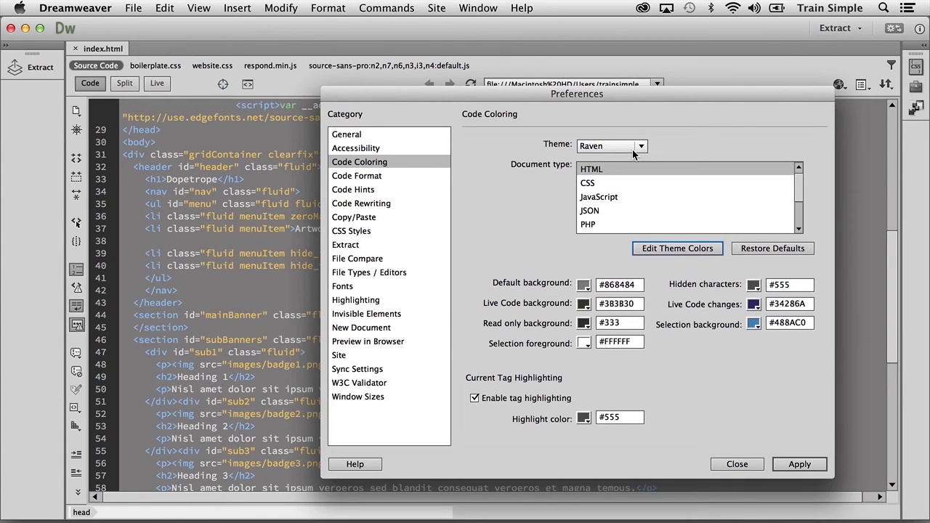
pyautogui.moveTo(739, 197)
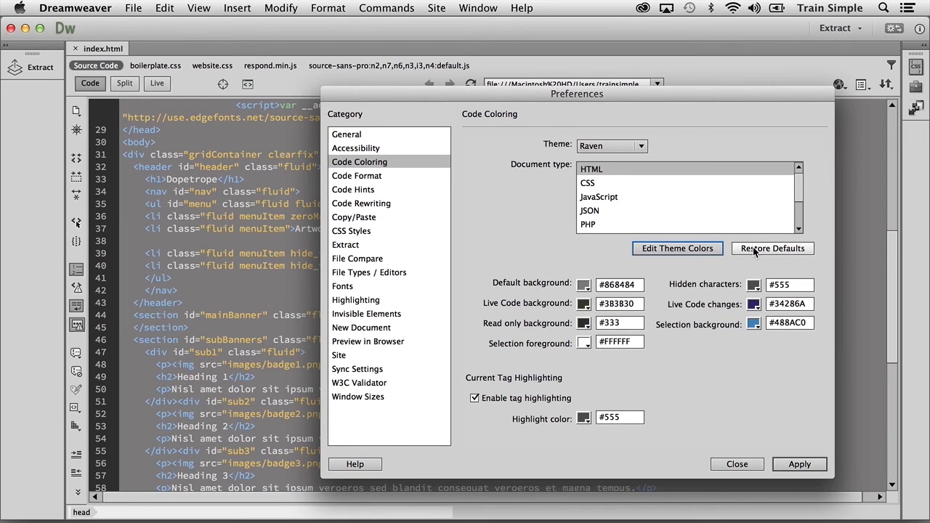
# - Restore the Raven theme defaults, returning the background to #222222
pyautogui.click(773, 247)
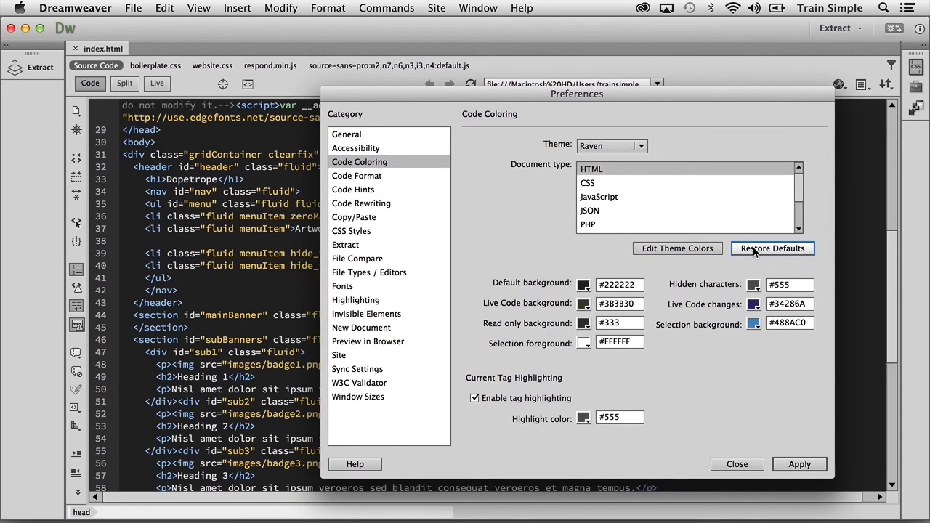